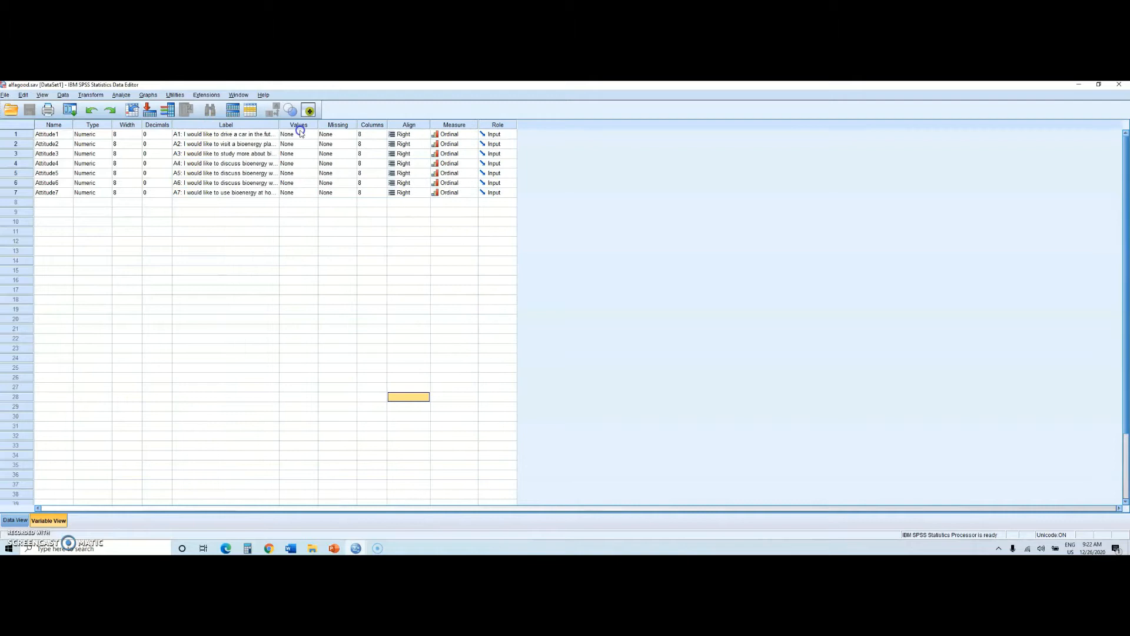
# - Widen the Label column in Variable View to show full bioenergy statements for Attitude1–Attitude7
pyautogui.moveTo(314, 124); pyautogui.dragTo(421, 124)
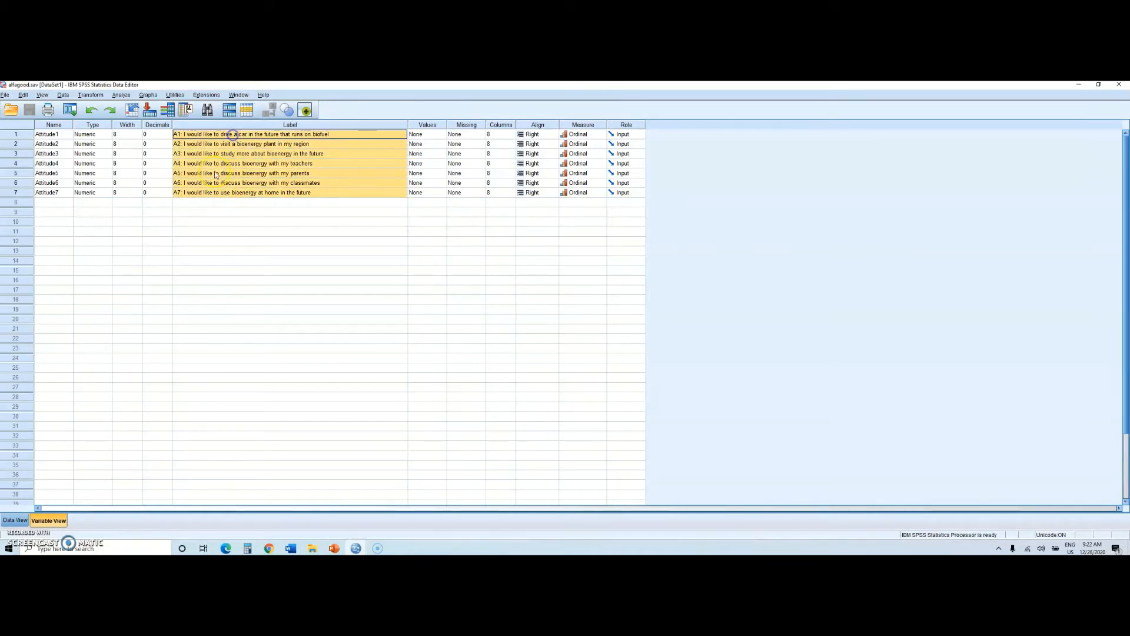
pyautogui.moveTo(215, 240)
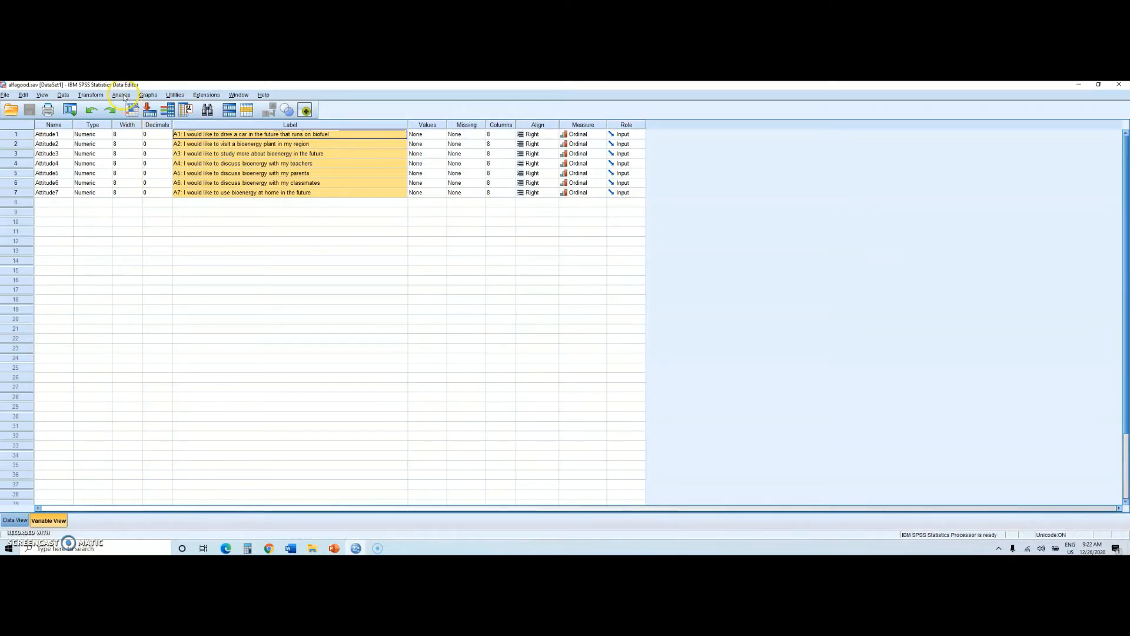
# - Run Reliability Analysis on Attitude1–Attitude7 with 'Scale if item deleted' statistics
pyautogui.click(120, 94)
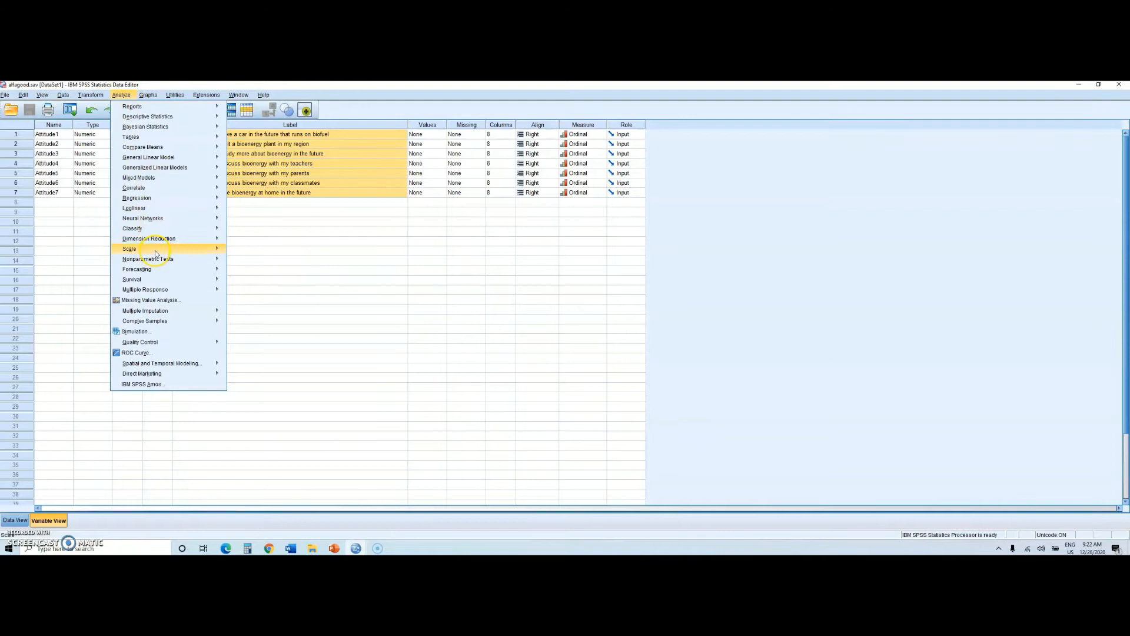
pyautogui.moveTo(130, 248)
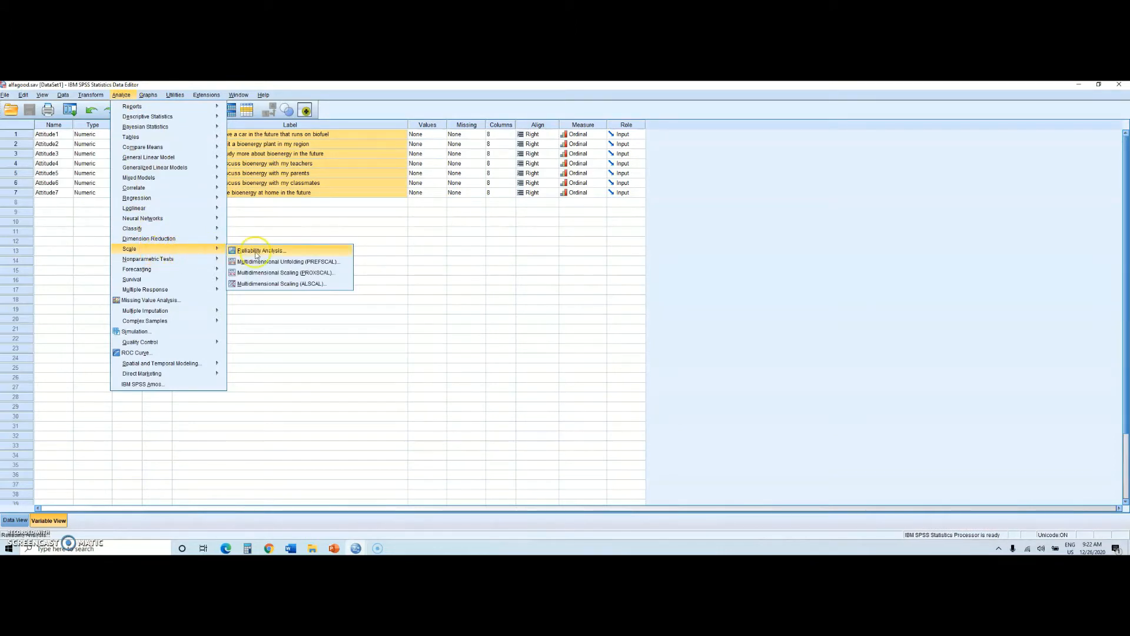
pyautogui.click(261, 250)
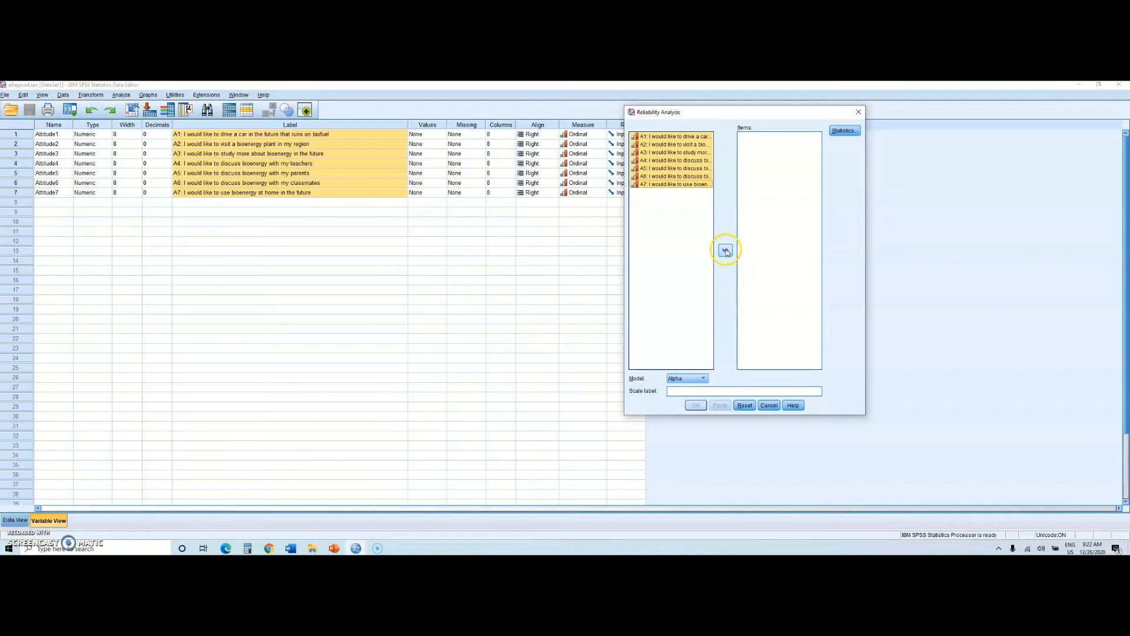
pyautogui.click(725, 250)
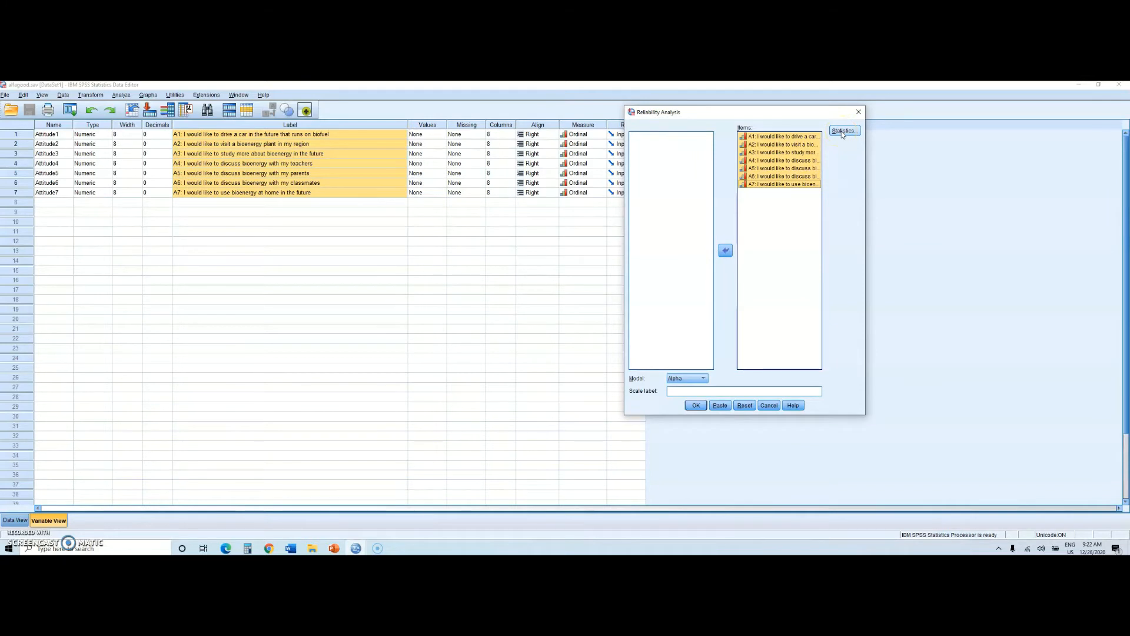
pyautogui.click(844, 130)
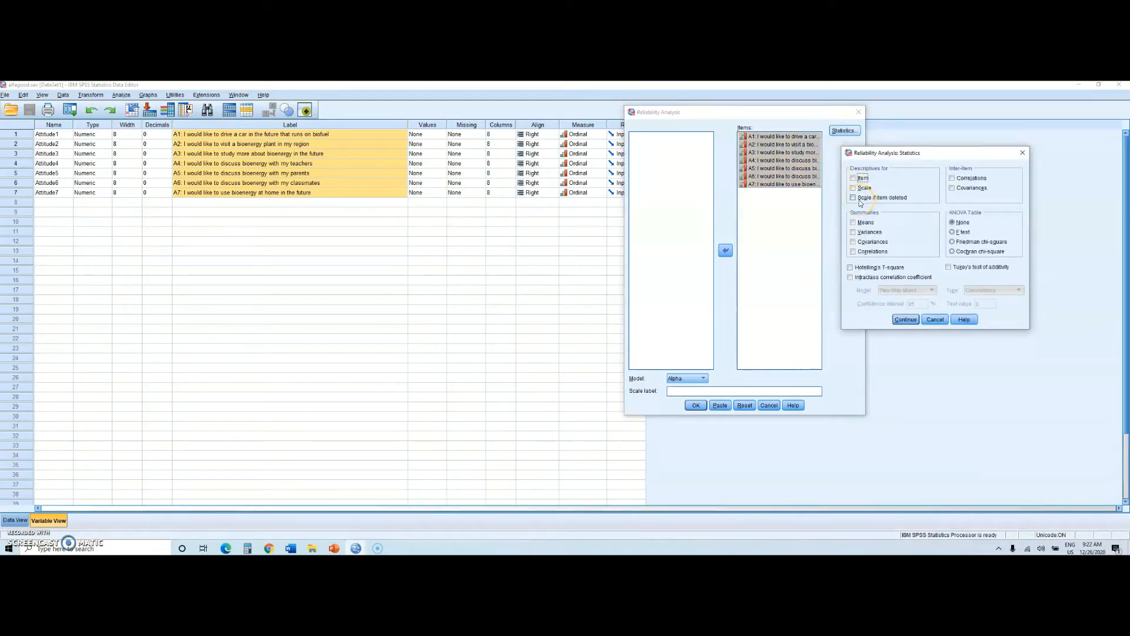
pyautogui.click(854, 197)
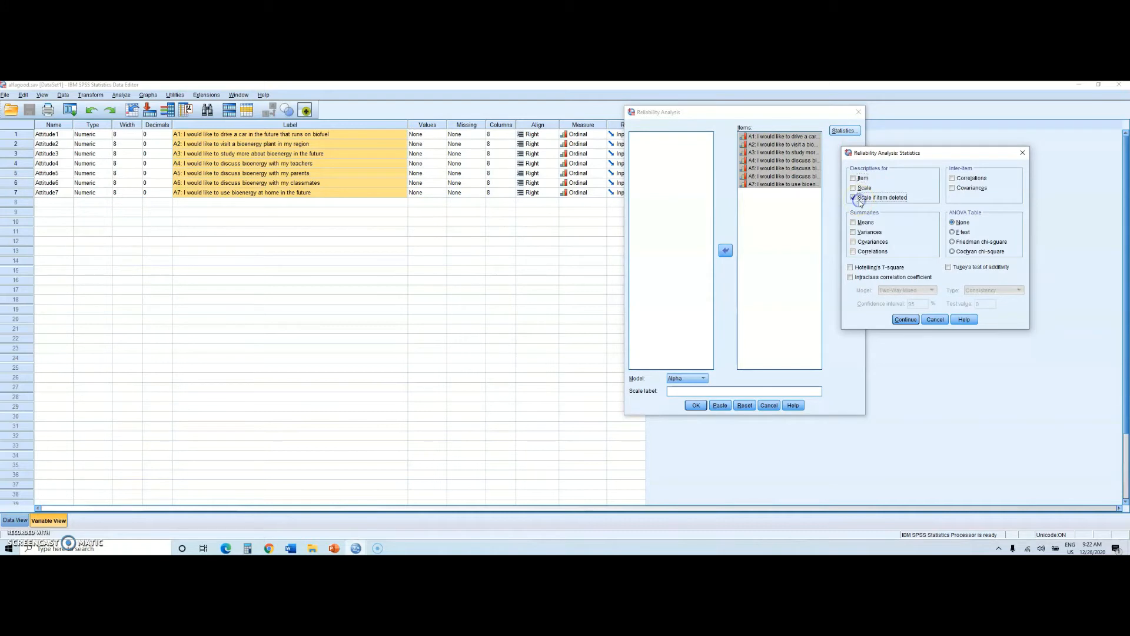
pyautogui.click(906, 319)
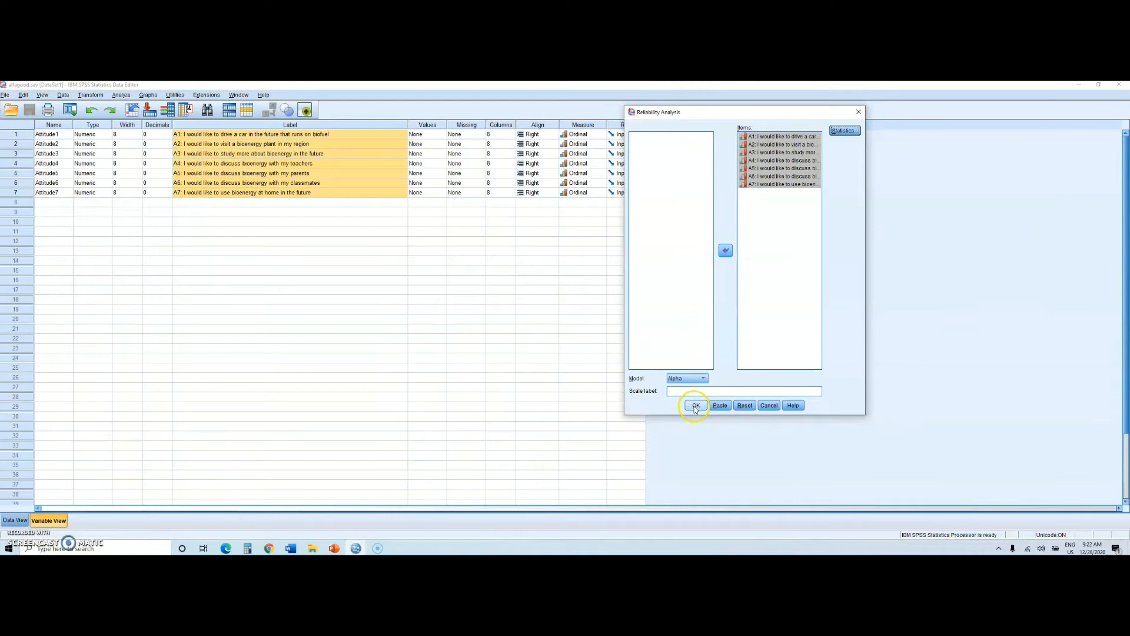
pyautogui.click(694, 404)
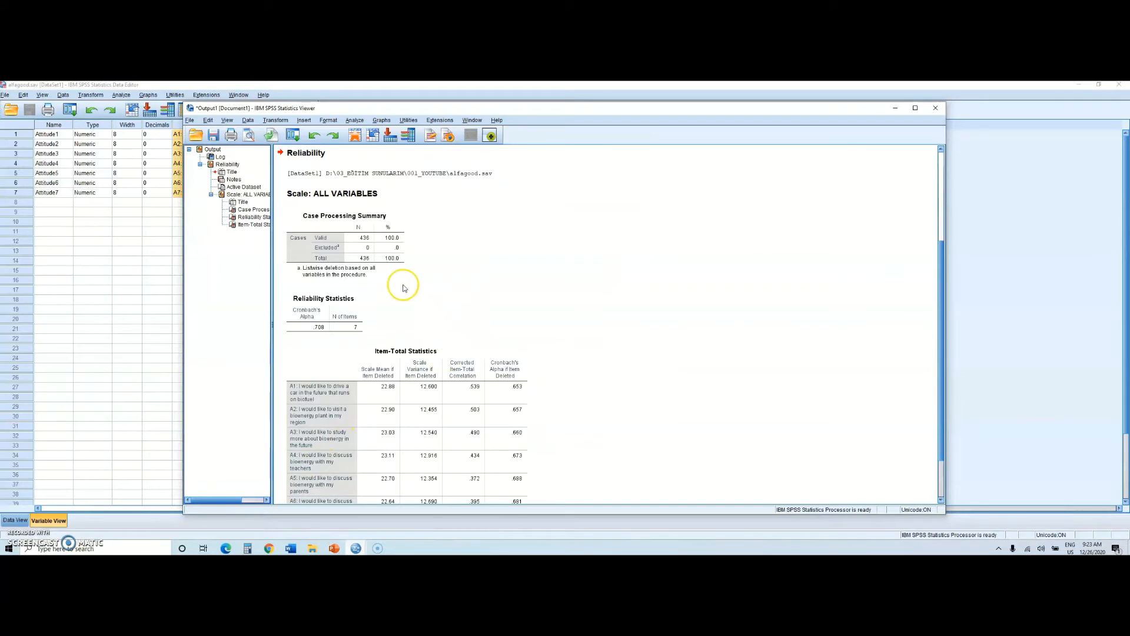
pyautogui.moveTo(440, 298)
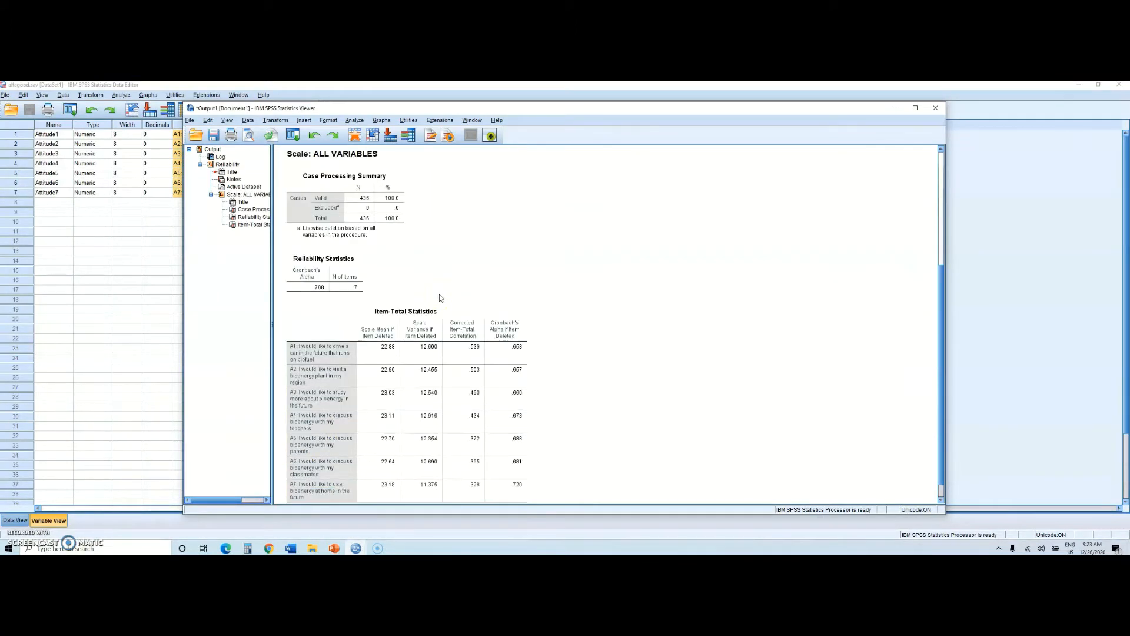
# - Scroll the output to the Reliability Statistics (alpha .708) and Item-Total Statistics tables
pyautogui.scroll(-3)
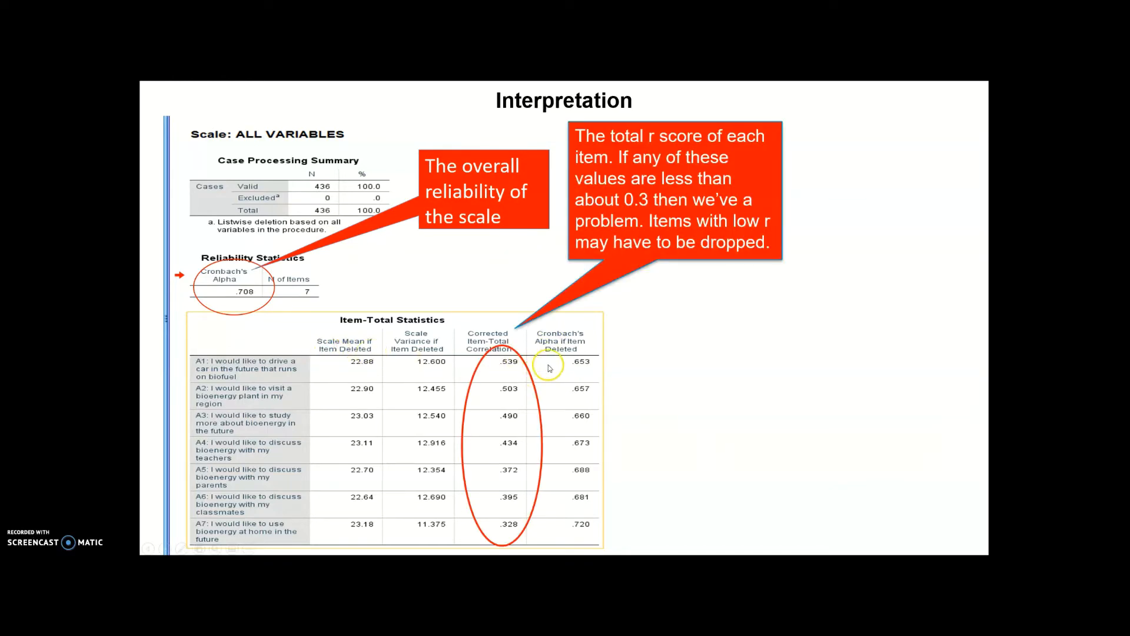
pyautogui.moveTo(467, 348)
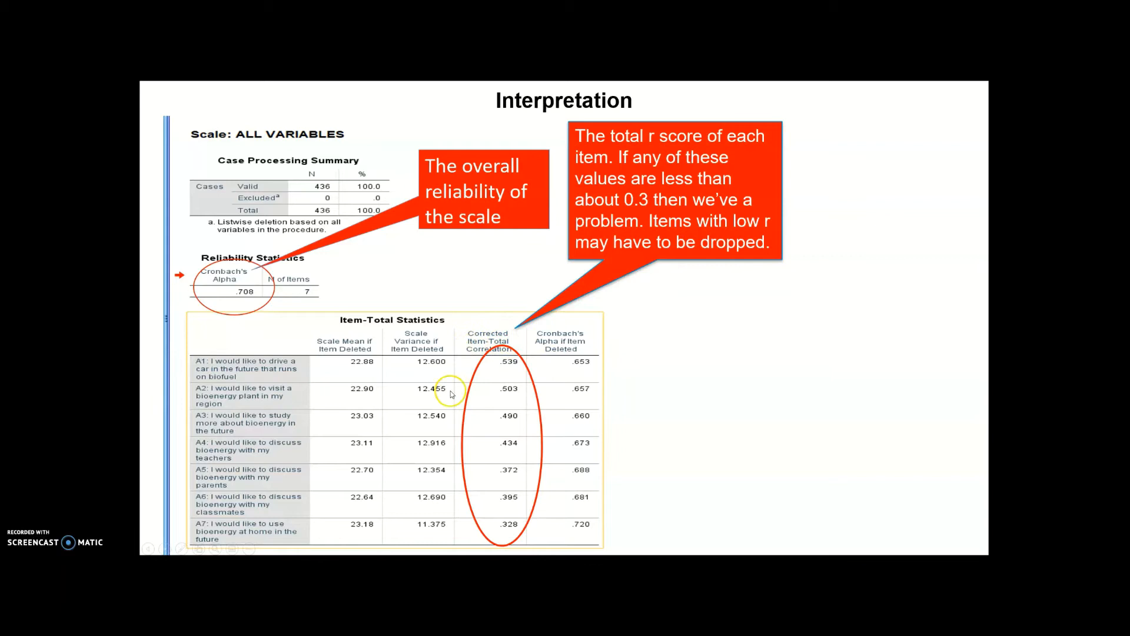
pyautogui.moveTo(539, 415)
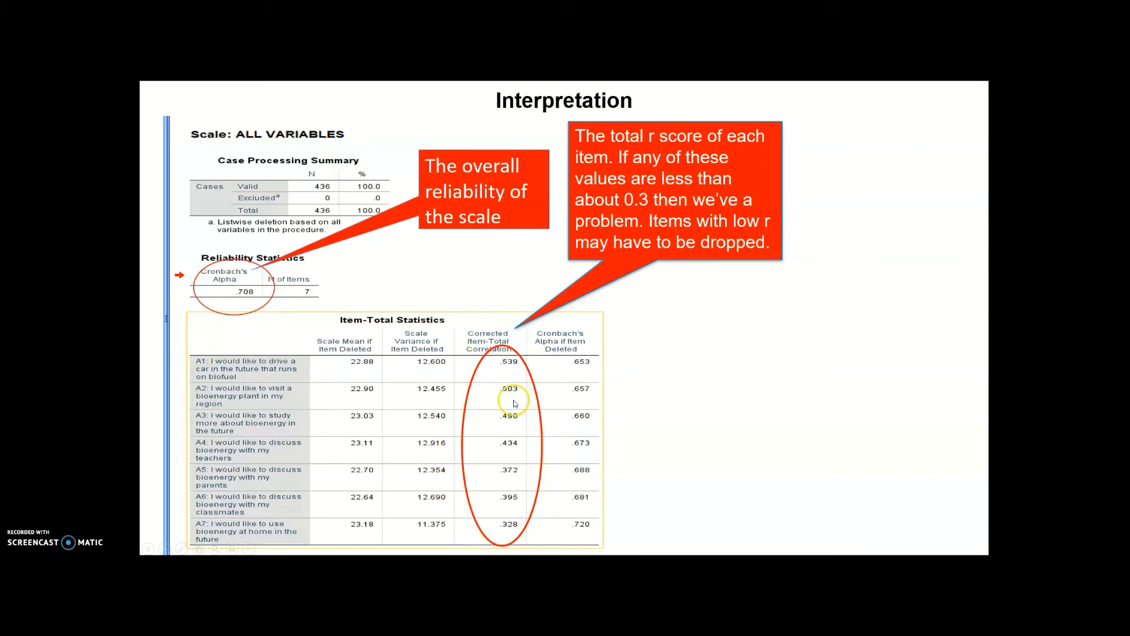
pyautogui.moveTo(466, 396)
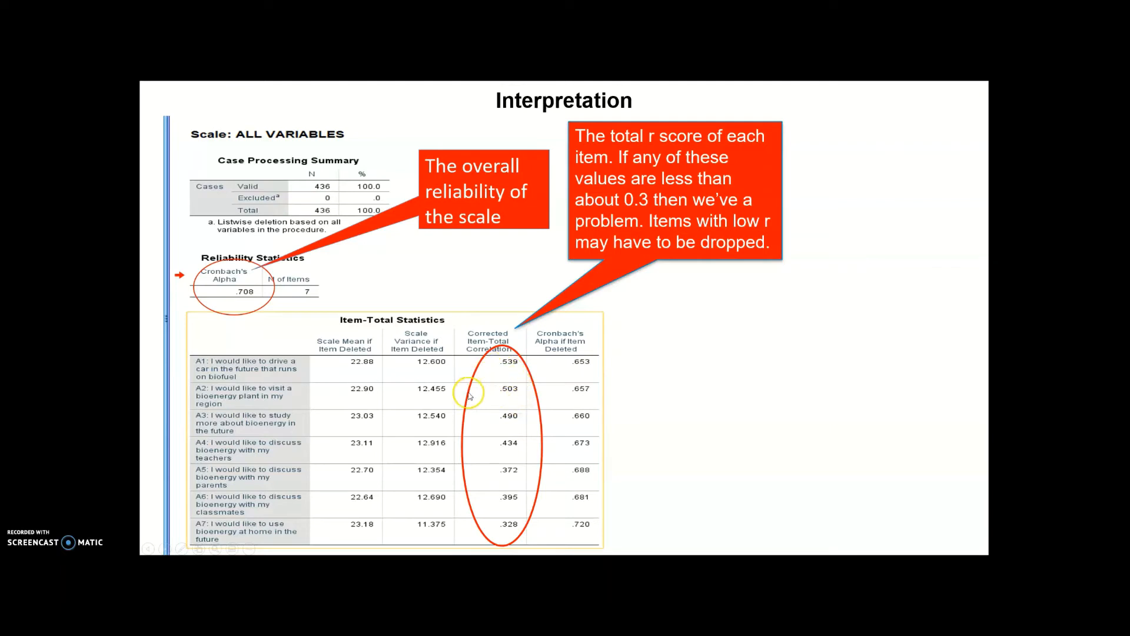
pyautogui.moveTo(542, 411)
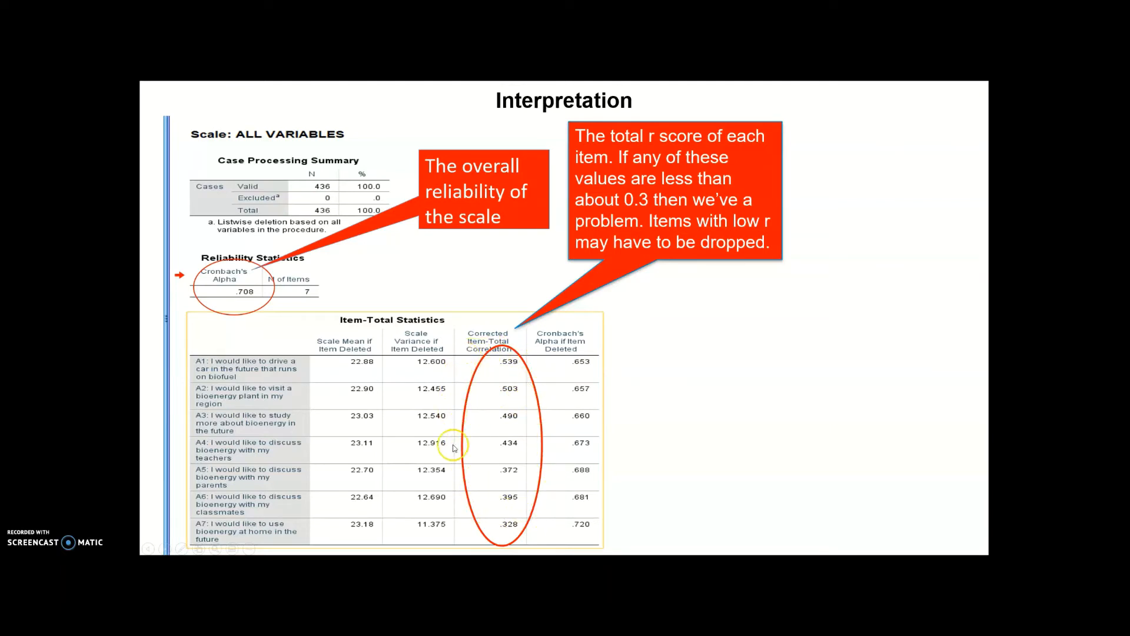
pyautogui.moveTo(458, 436)
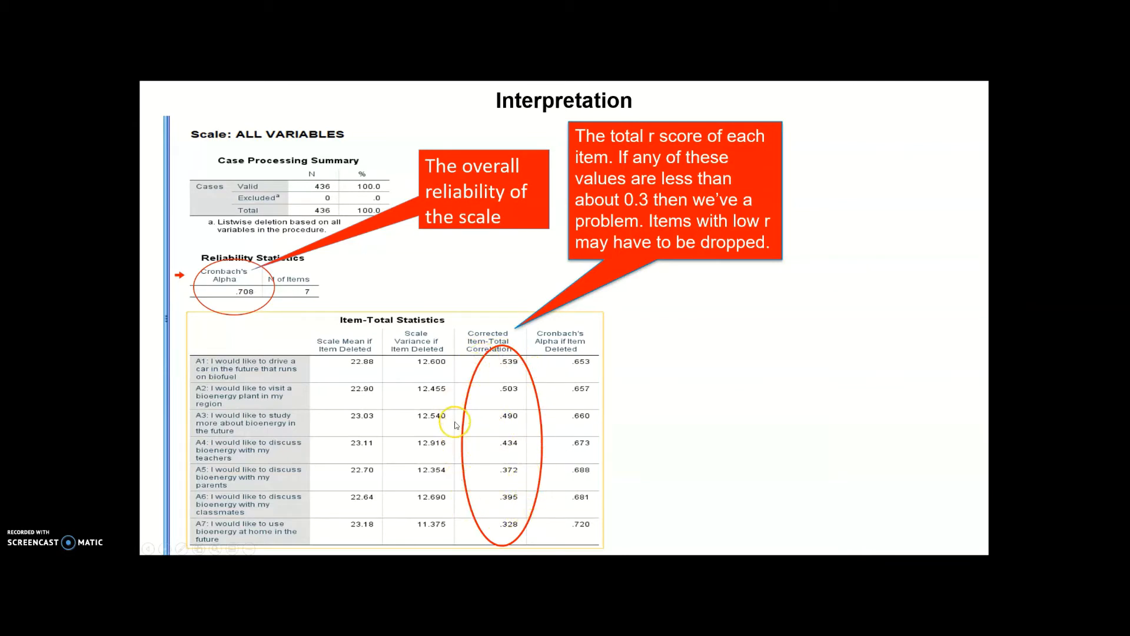
pyautogui.moveTo(496, 379)
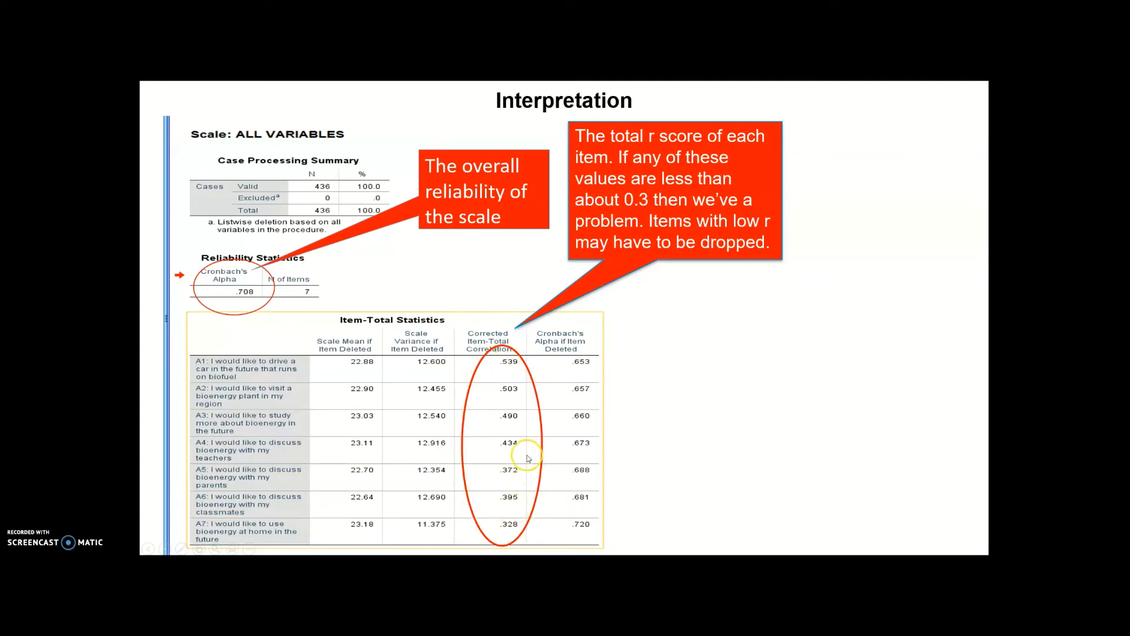
pyautogui.moveTo(491, 406)
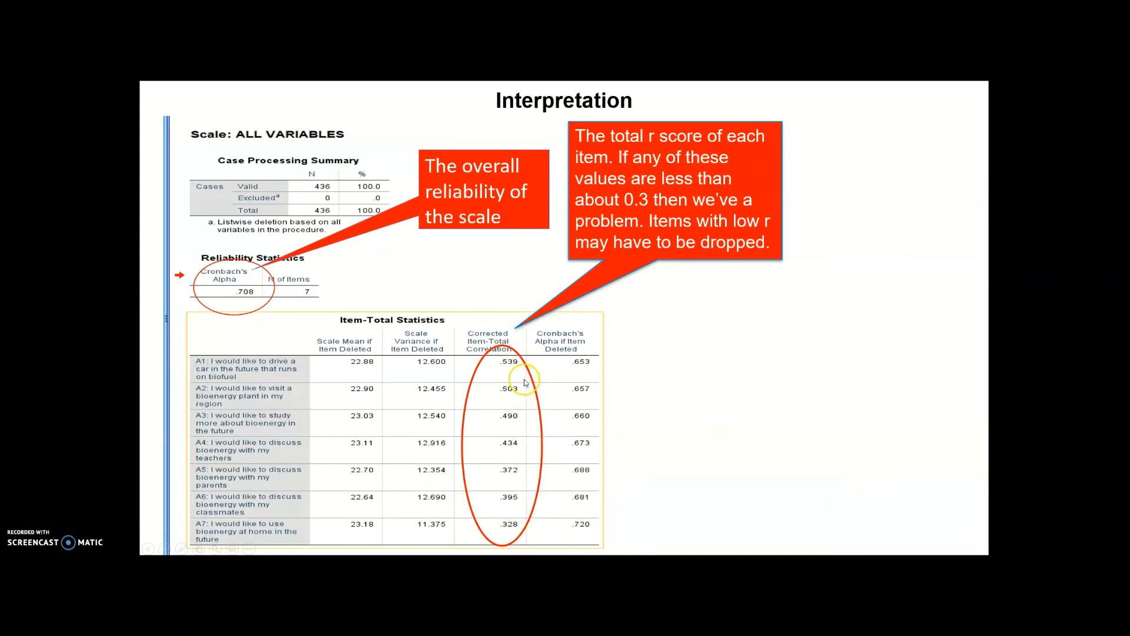
pyautogui.moveTo(467, 386)
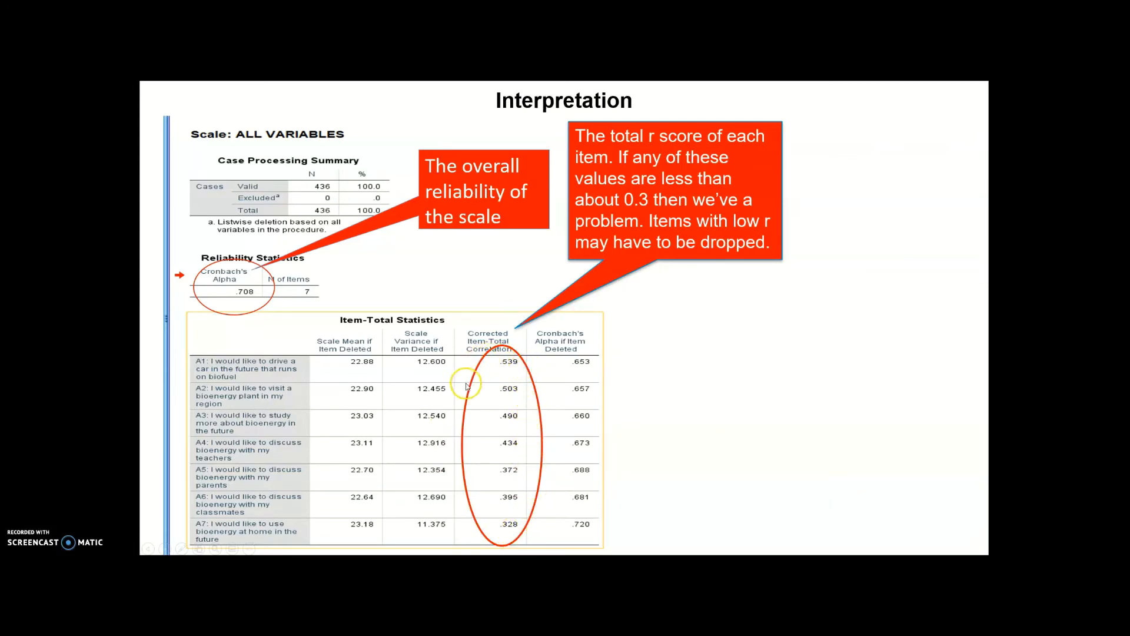
pyautogui.moveTo(531, 463)
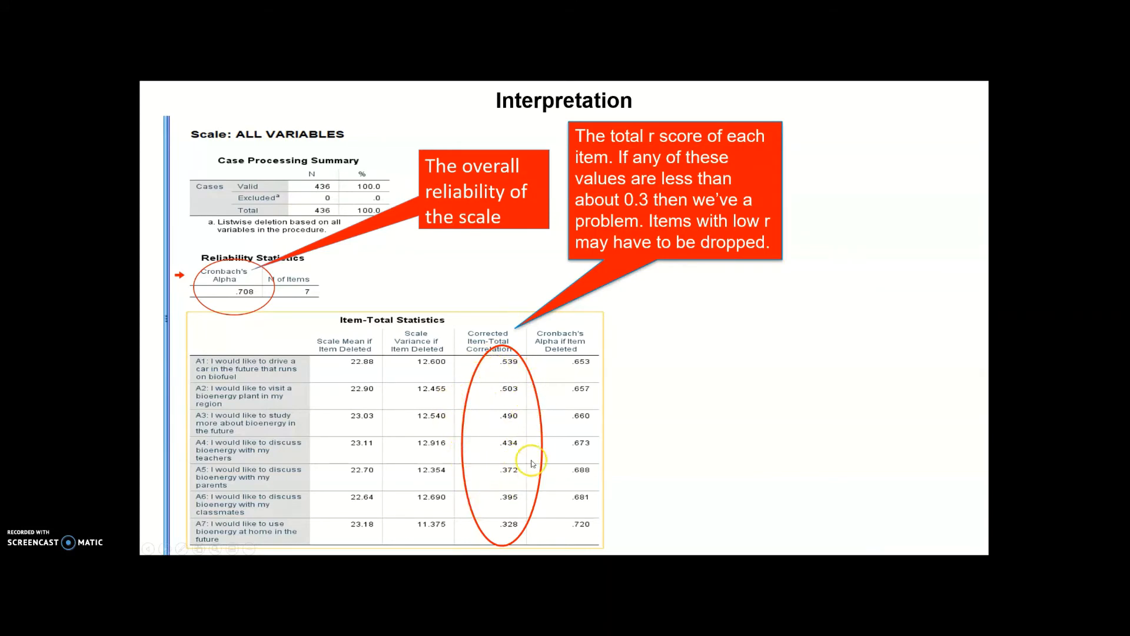
pyautogui.moveTo(598, 449)
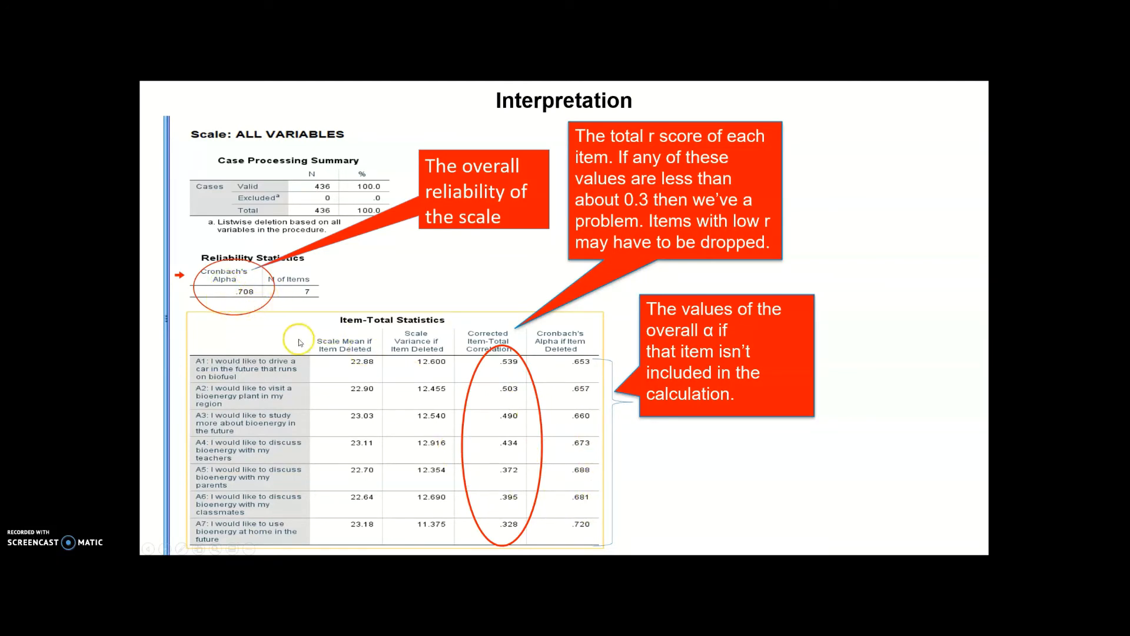
pyautogui.press('Right')
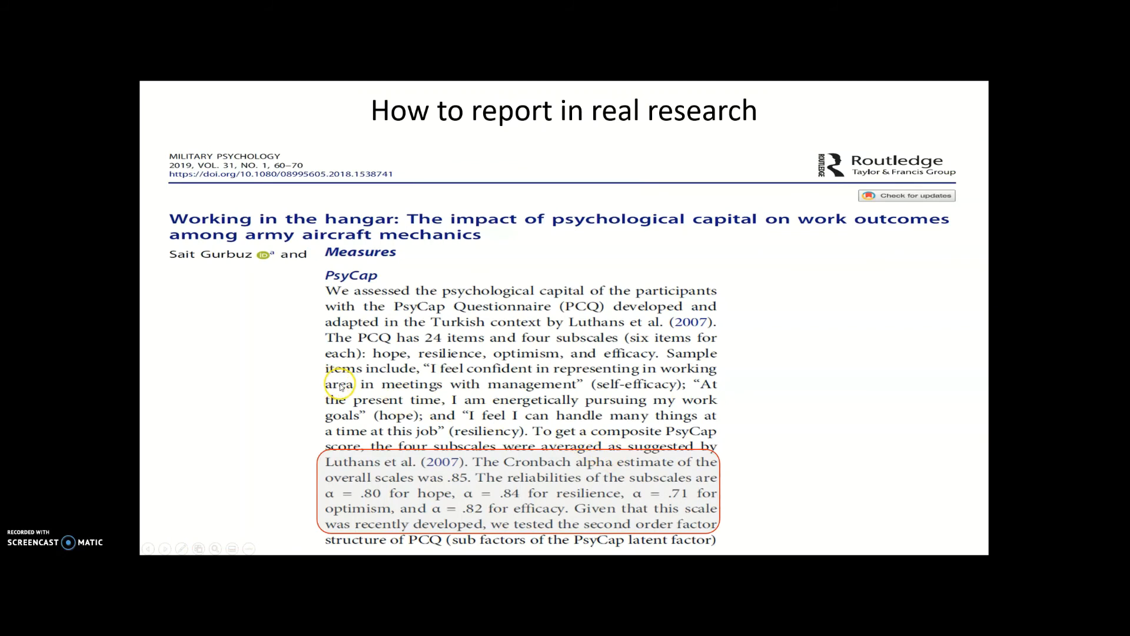
pyautogui.moveTo(378, 304)
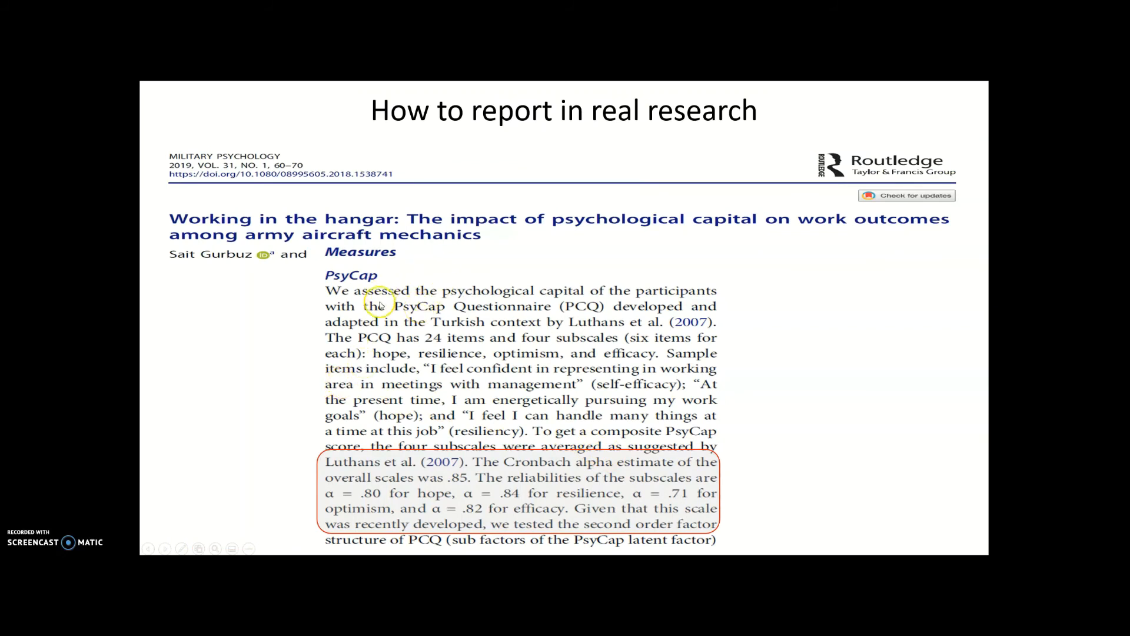
pyautogui.moveTo(337, 262)
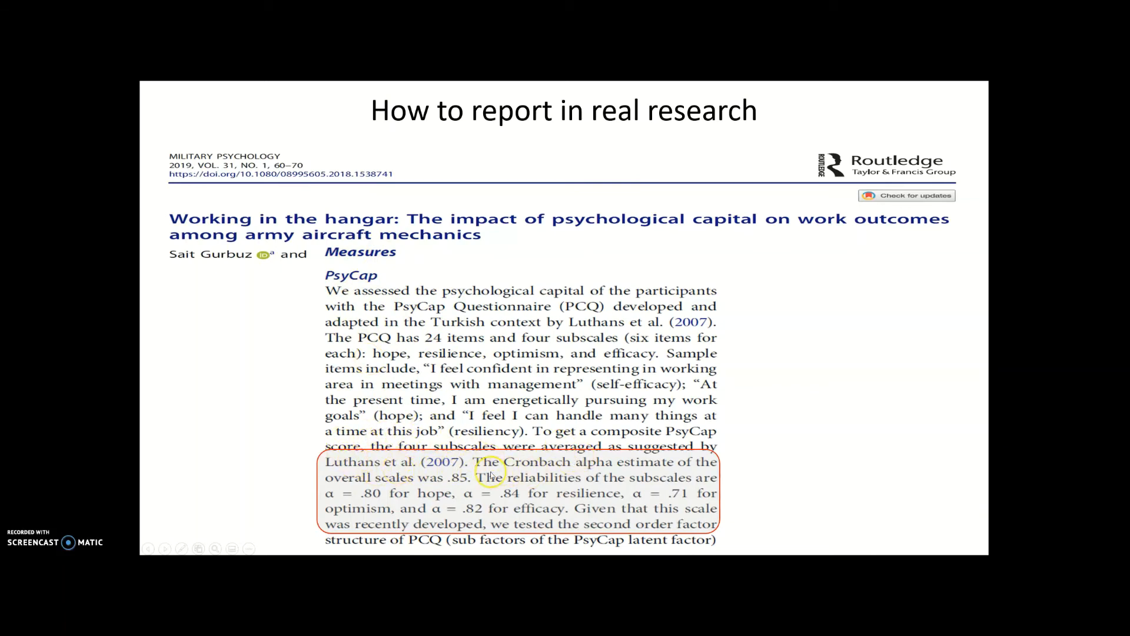
pyautogui.moveTo(531, 472)
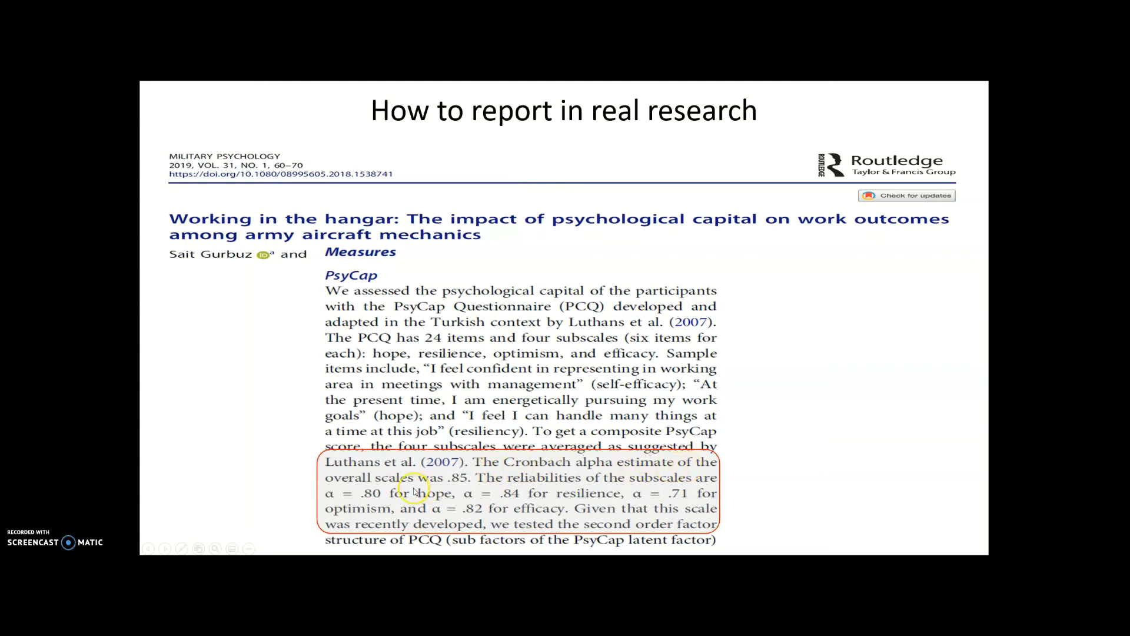
pyautogui.moveTo(454, 483)
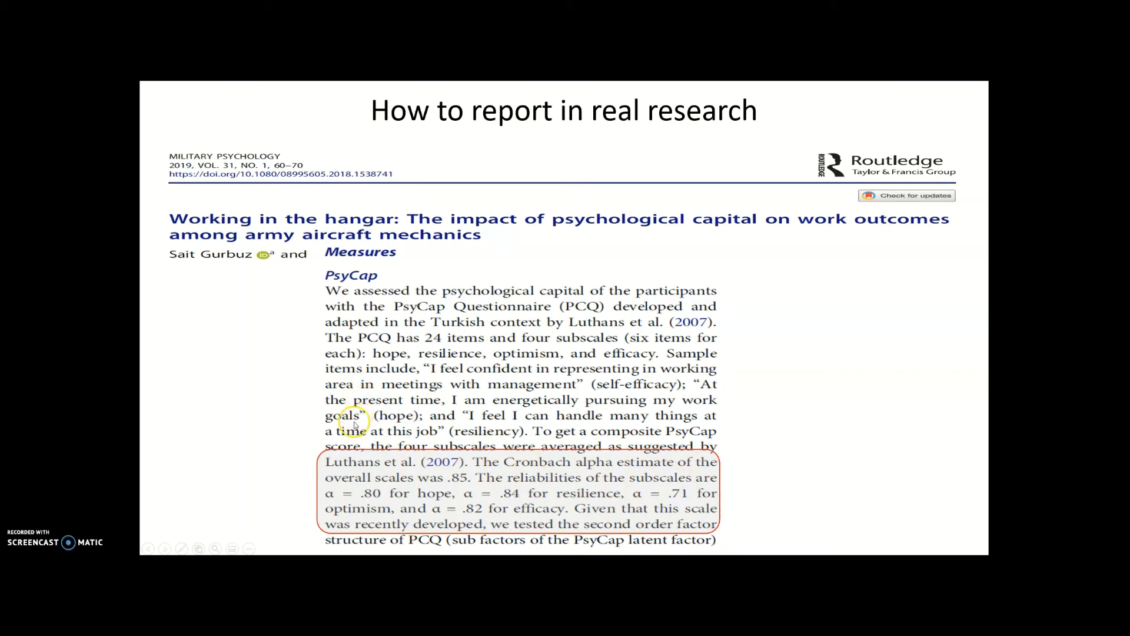
# - Exit the slide show, staying on the 'How to report in real research' slide
pyautogui.press('Escape')
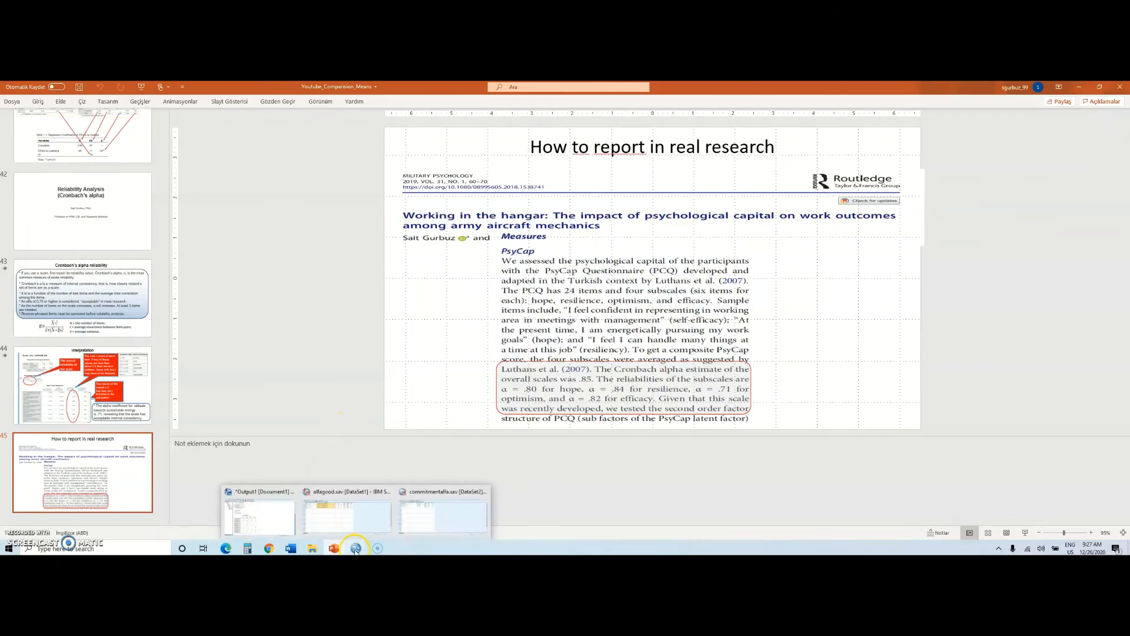
# - In the commitment dataset, run Reliability Analysis on commitment1–6 with scale-if-item-deleted statistics
pyautogui.click(443, 515)
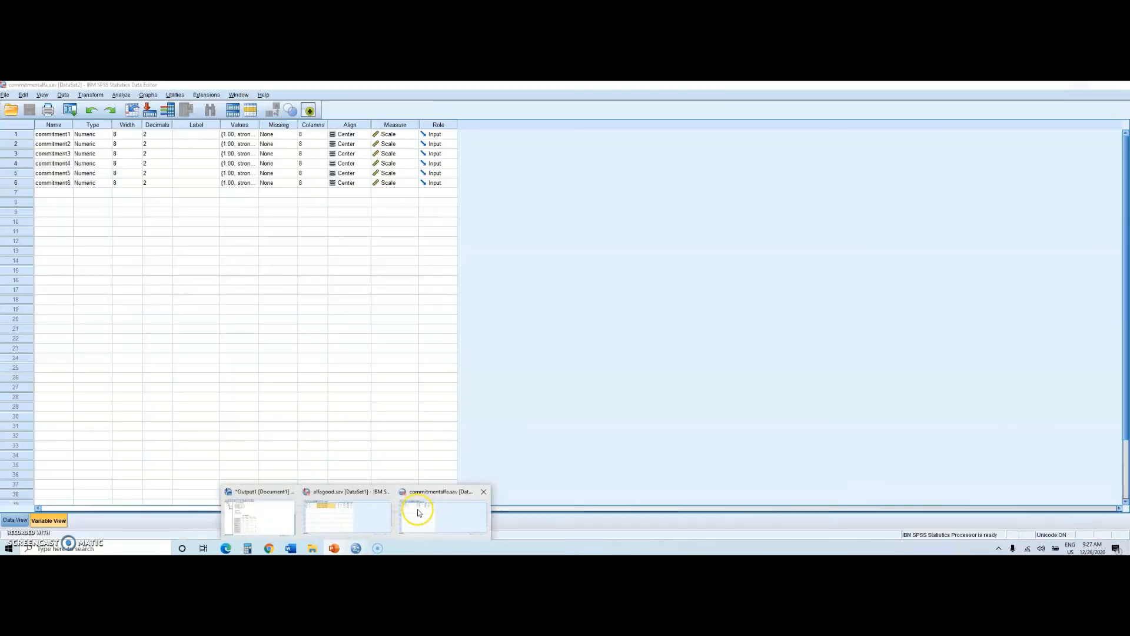
pyautogui.click(442, 514)
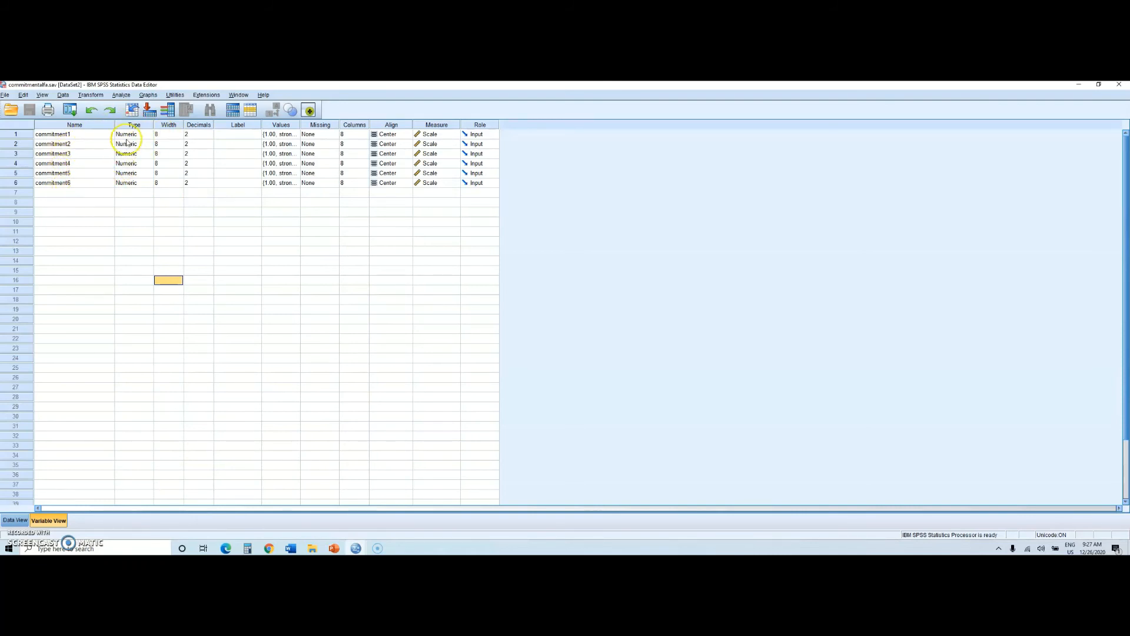
pyautogui.click(121, 94)
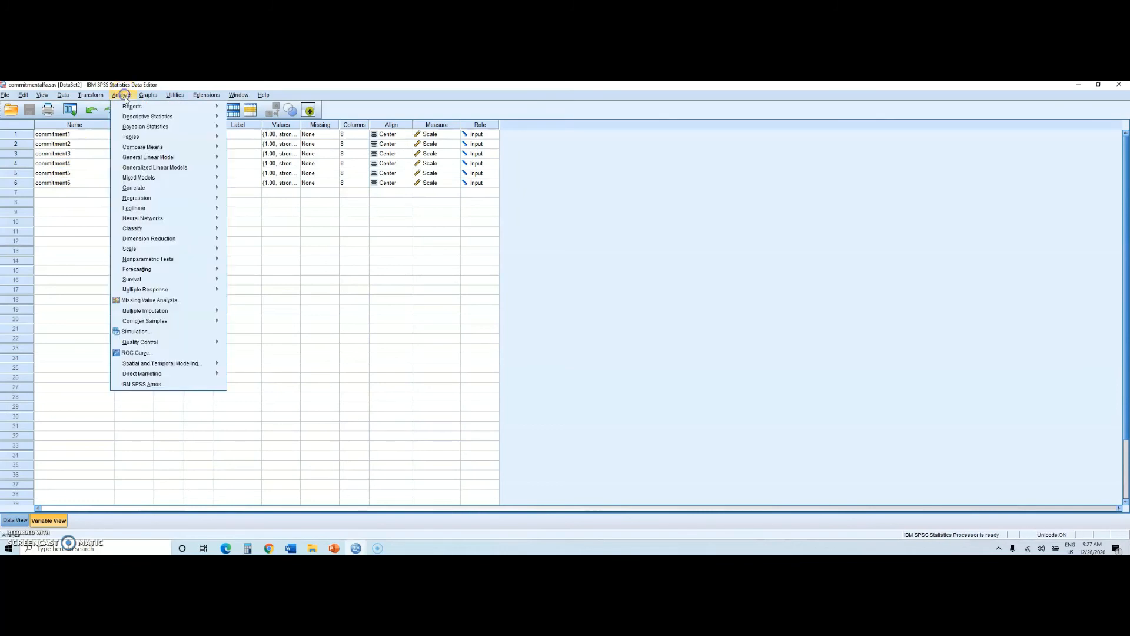
pyautogui.moveTo(129, 248)
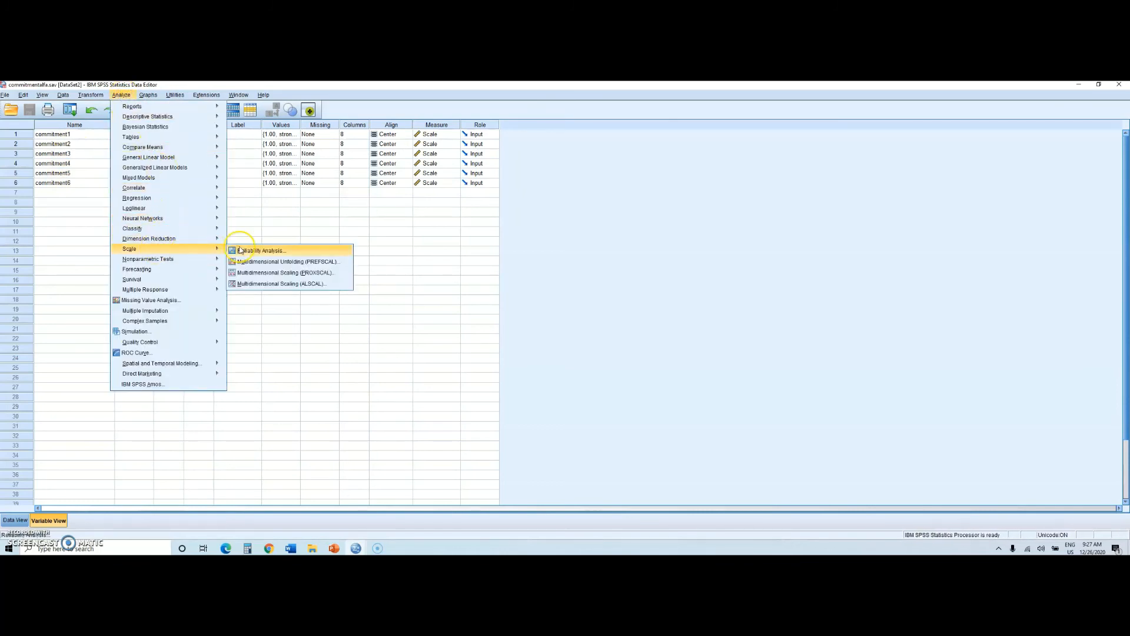
pyautogui.click(261, 250)
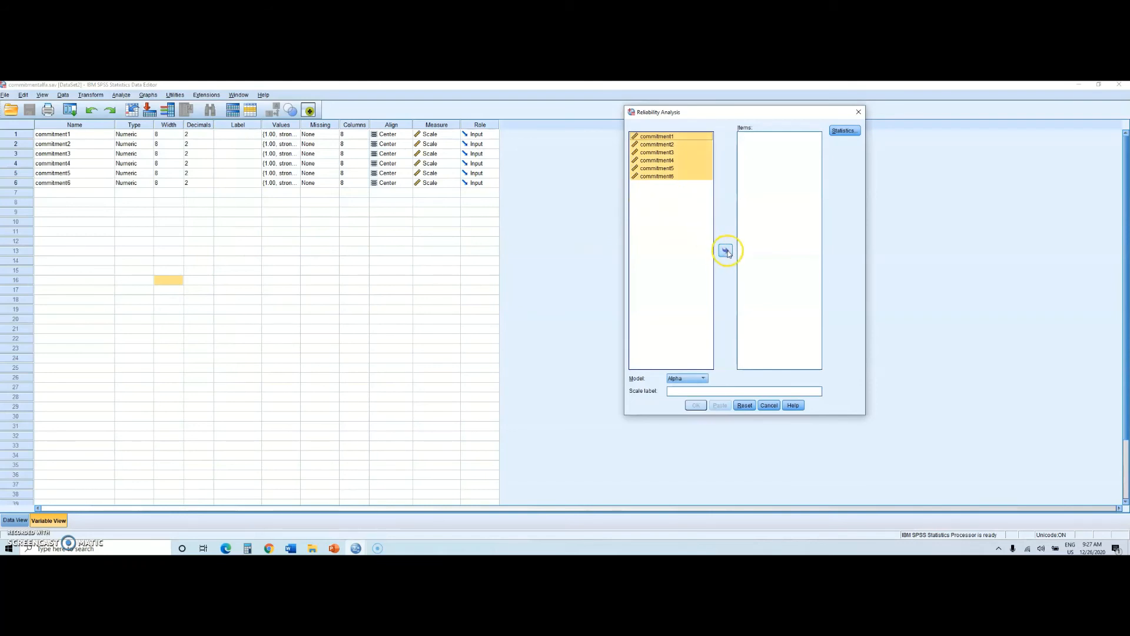
pyautogui.click(726, 250)
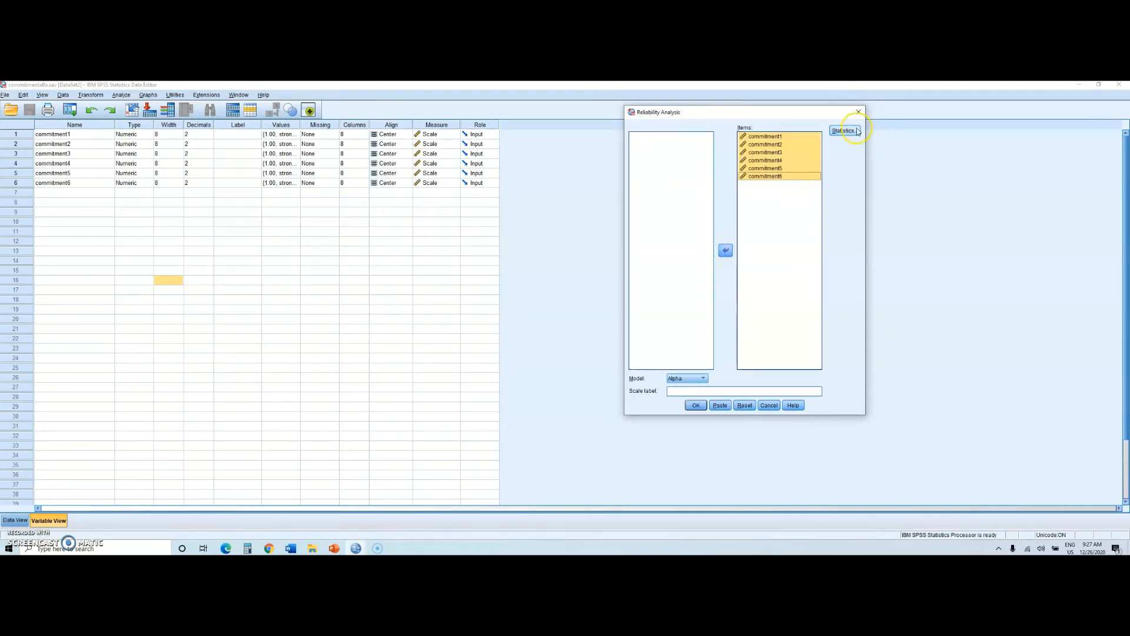
pyautogui.click(842, 130)
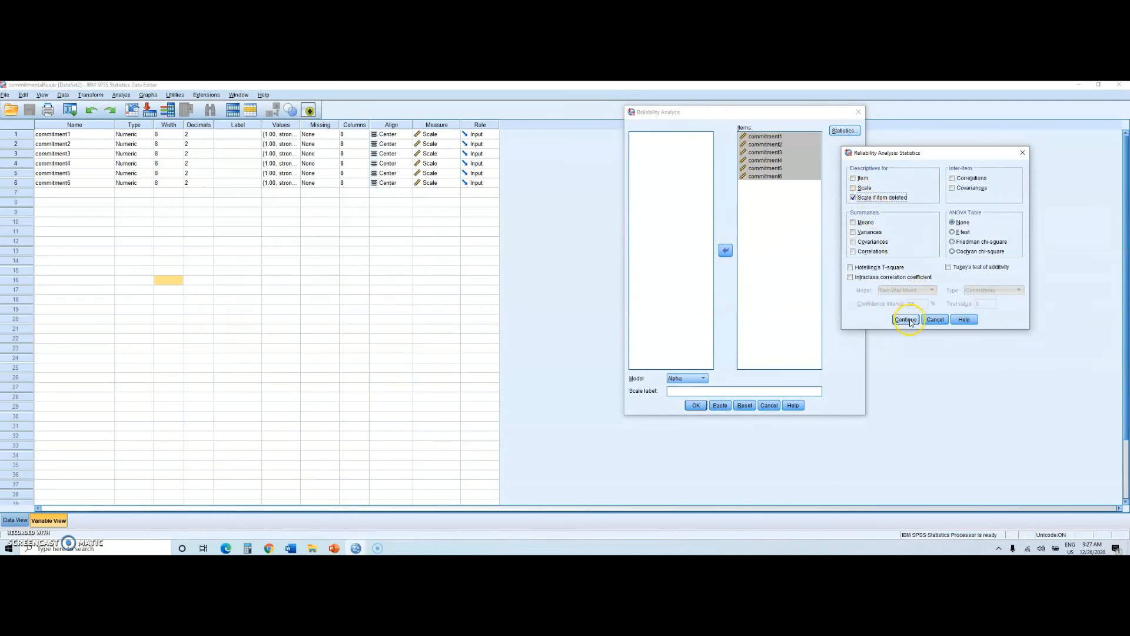
pyautogui.click(694, 404)
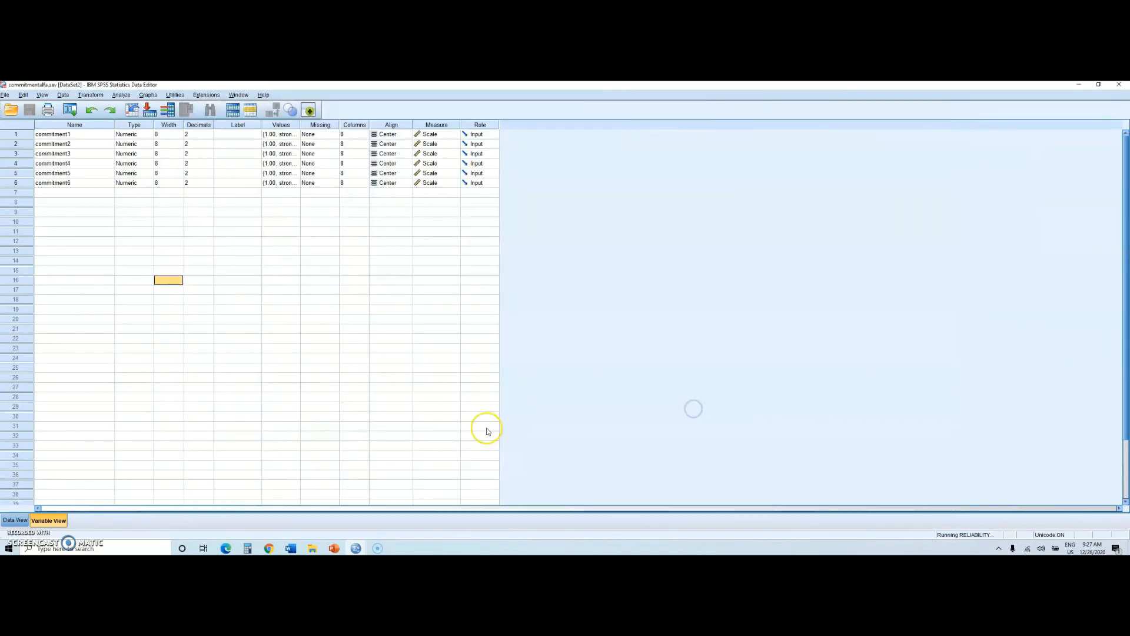
pyautogui.moveTo(355, 549)
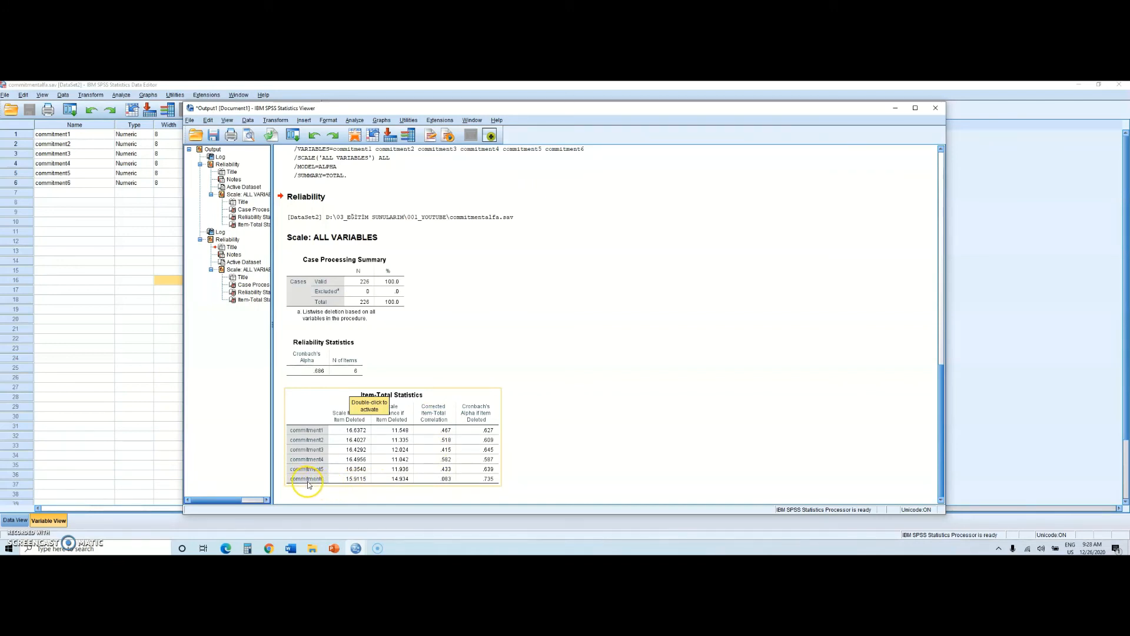
pyautogui.moveTo(447, 479)
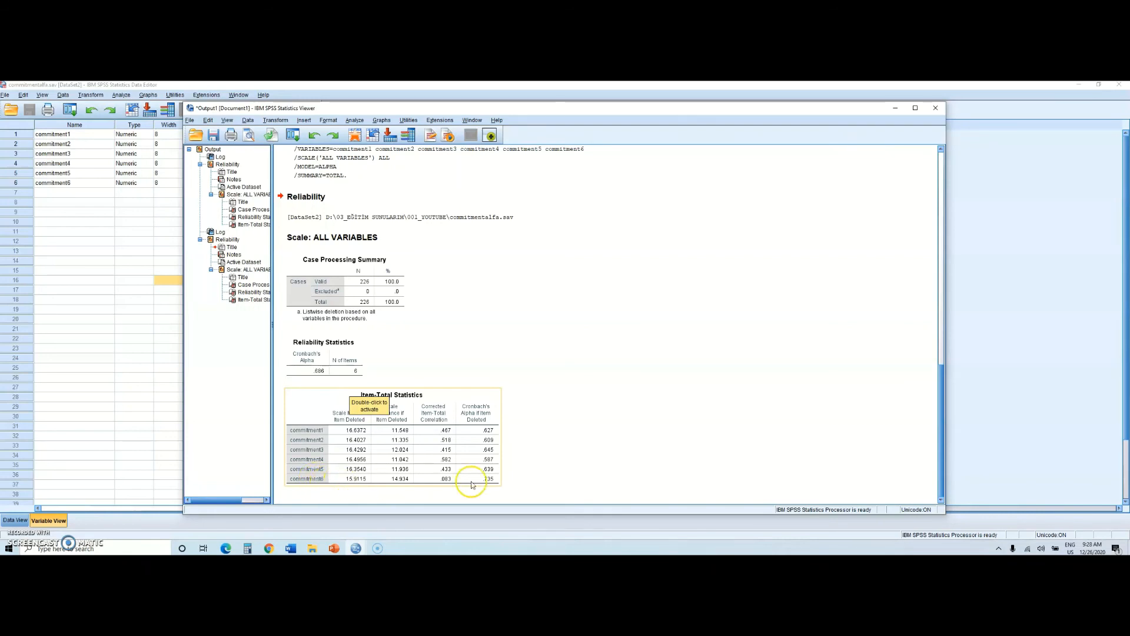
pyautogui.moveTo(469, 483)
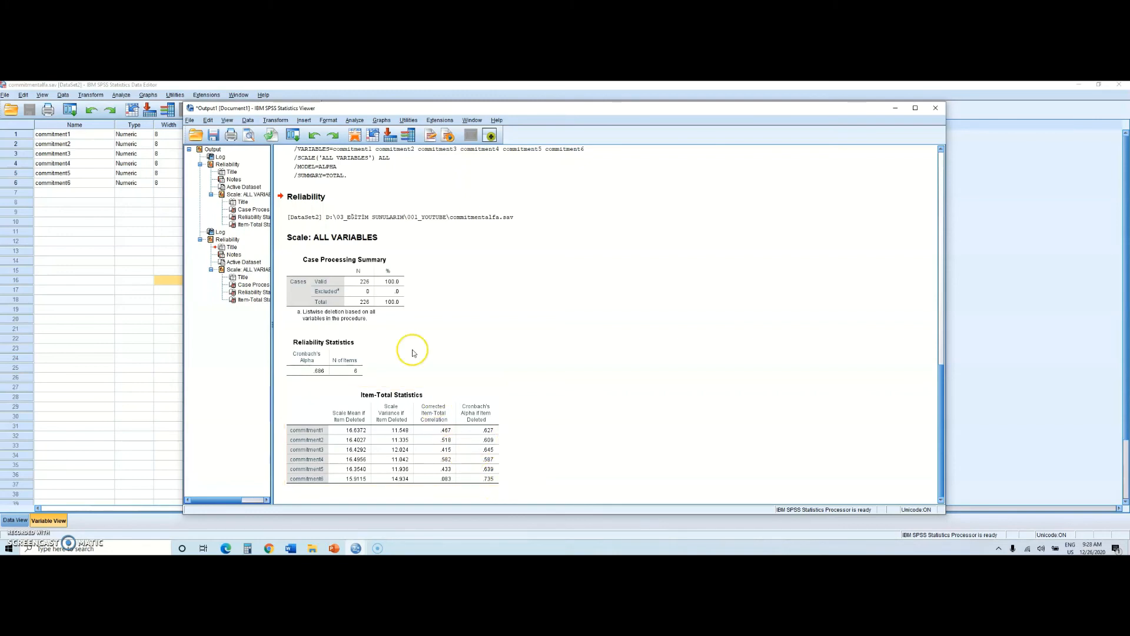
# - Rerun Reliability Analysis with commitment6 removed from Items, yielding alpha .735 for five items
pyautogui.click(354, 119)
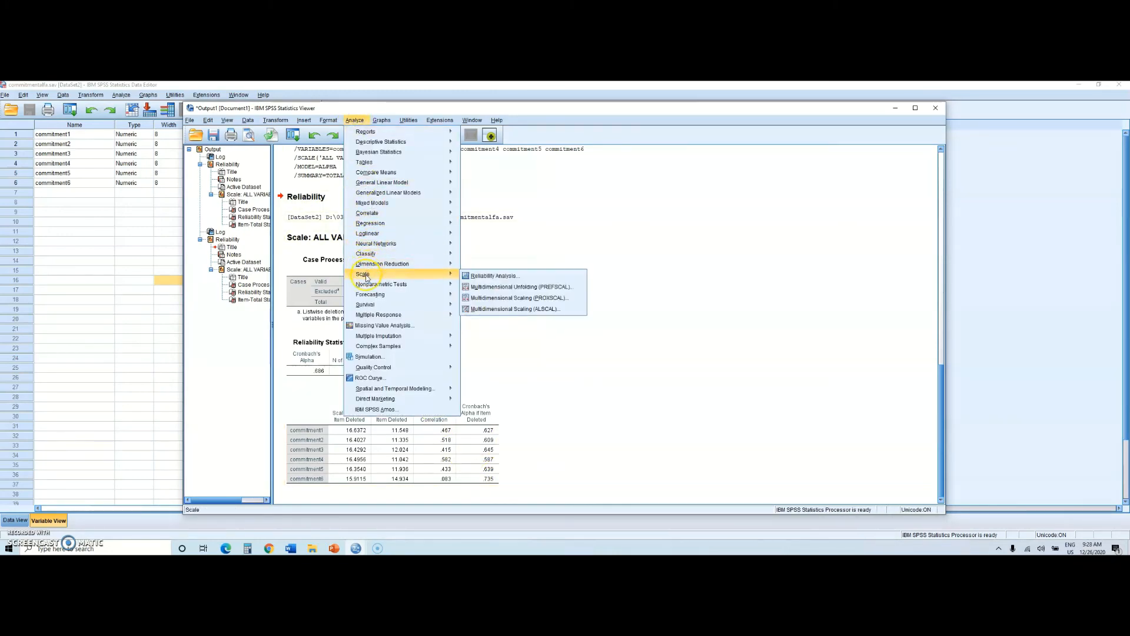
pyautogui.click(495, 276)
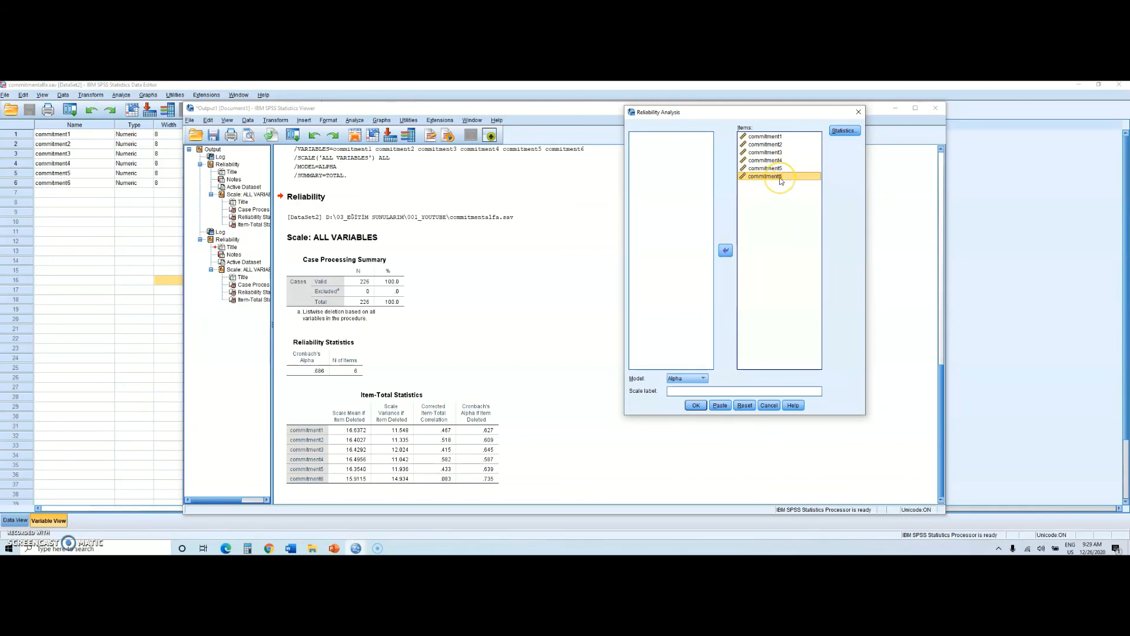
pyautogui.click(725, 251)
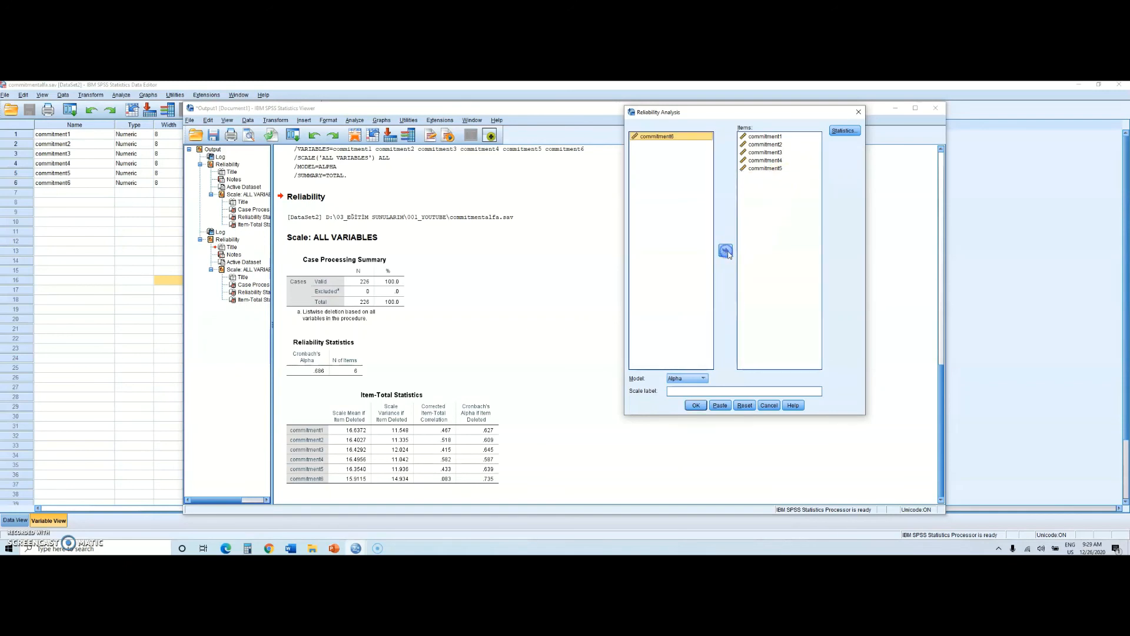
pyautogui.click(694, 404)
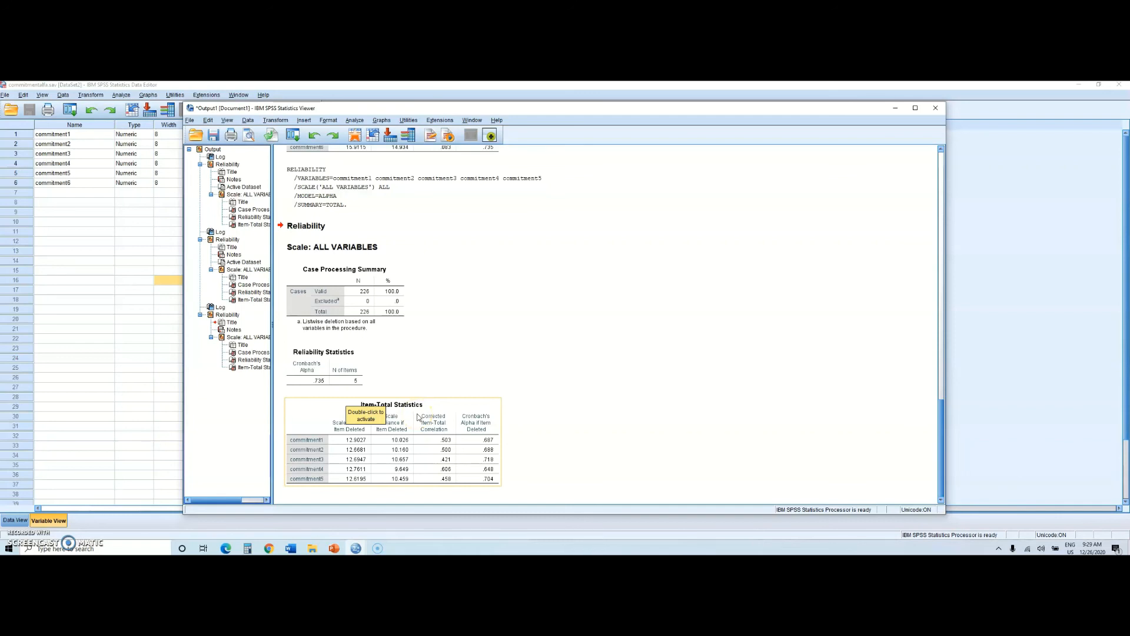
pyautogui.moveTo(418, 418)
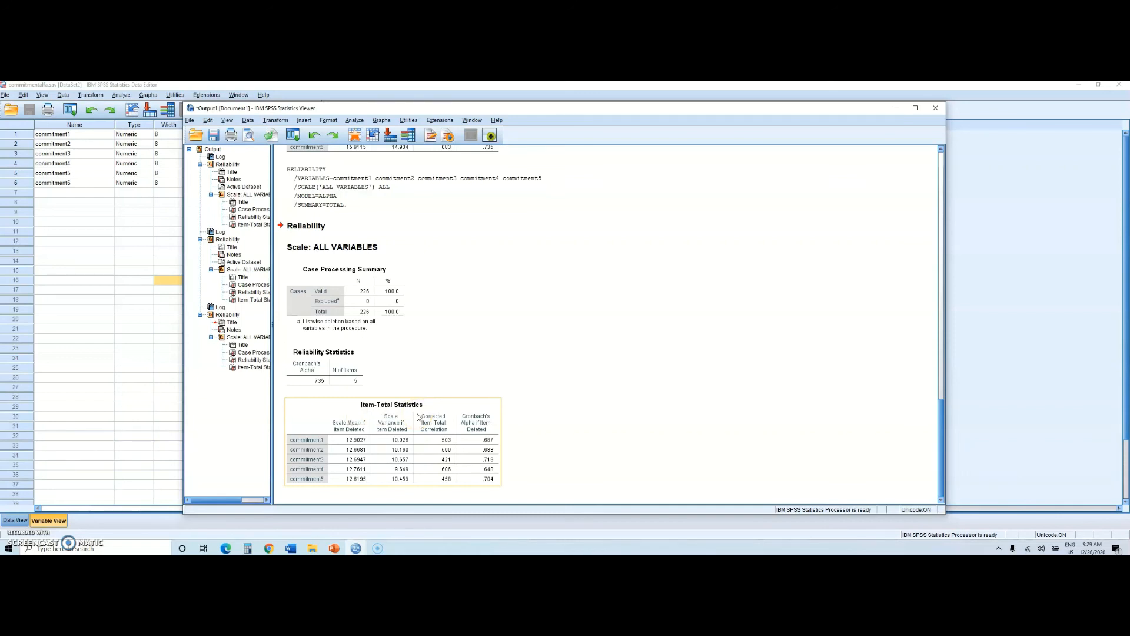